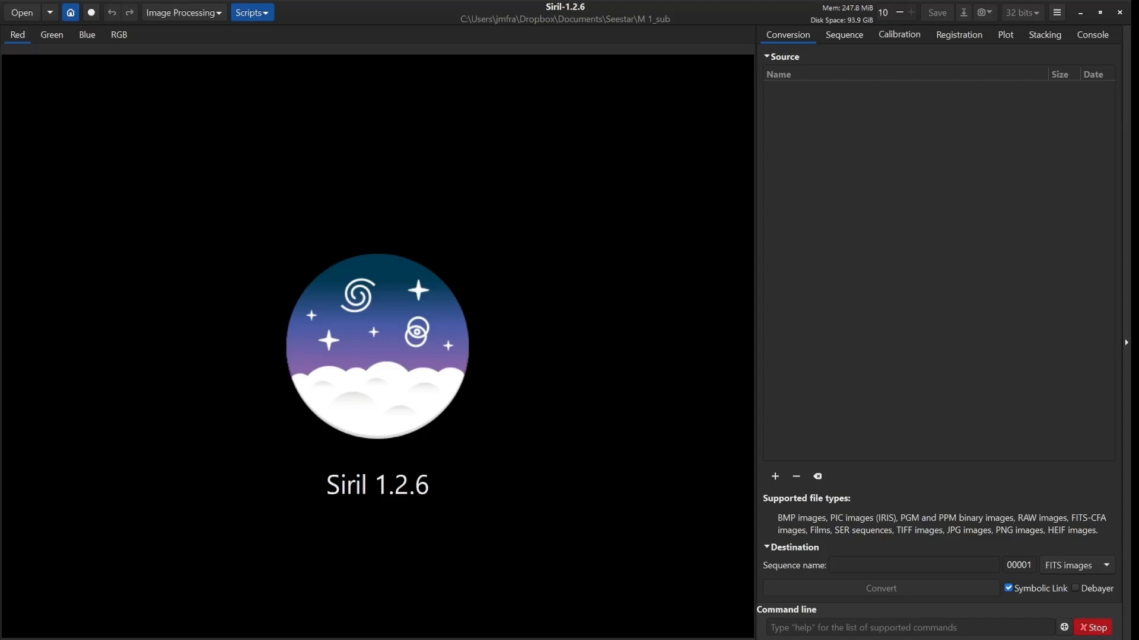
mouse_move(394, 471)
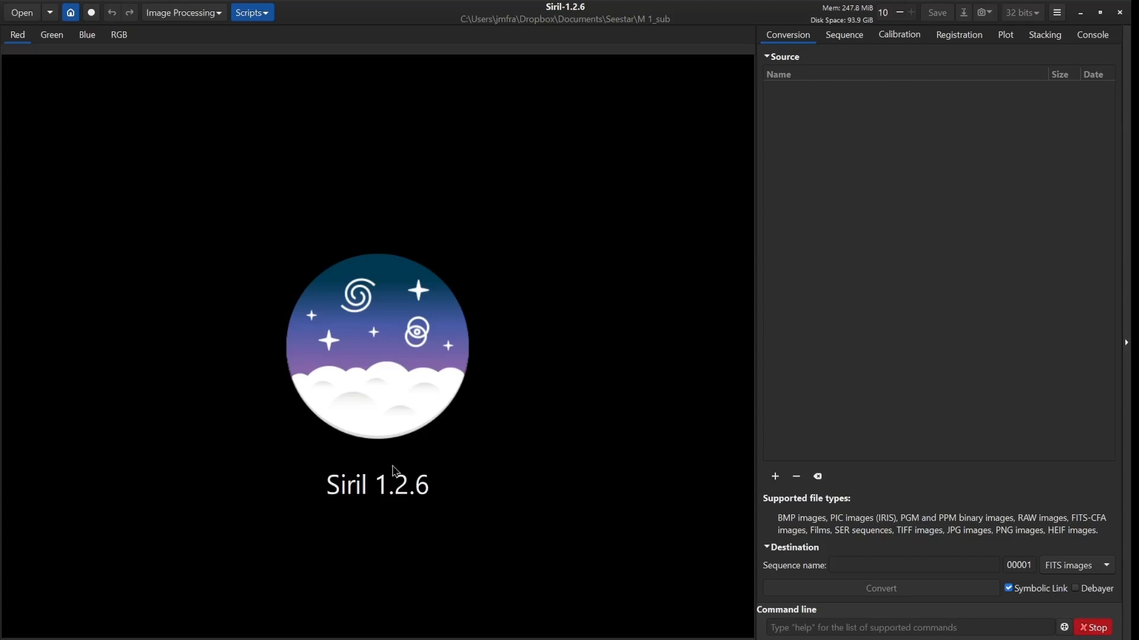
mouse_move(205, 167)
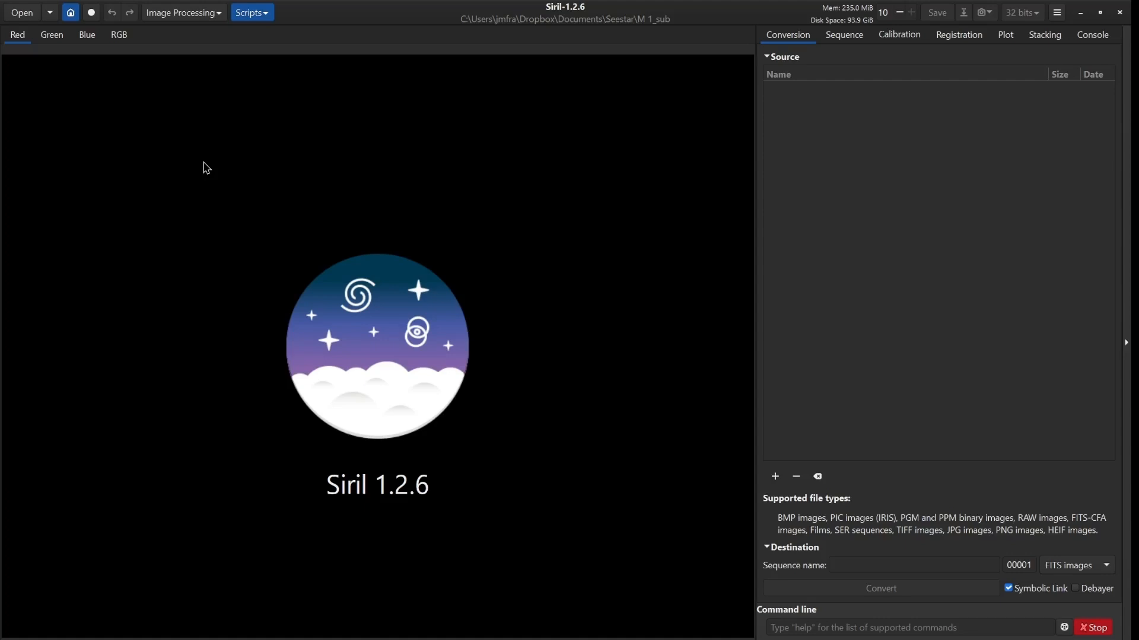
mouse_move(7, 8)
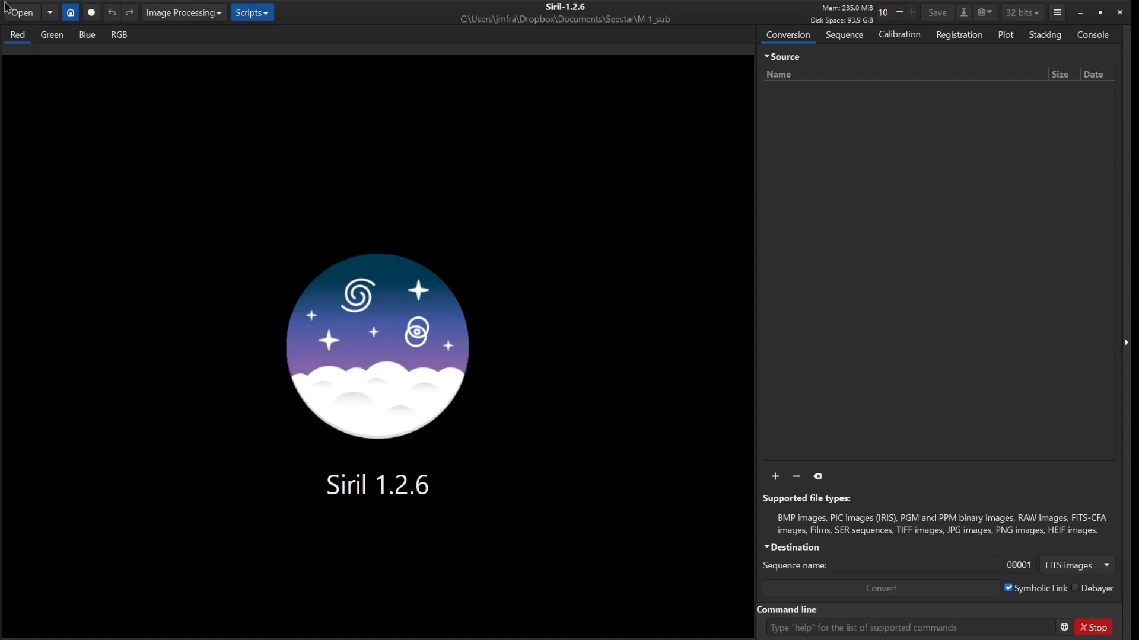
mouse_move(158, 207)
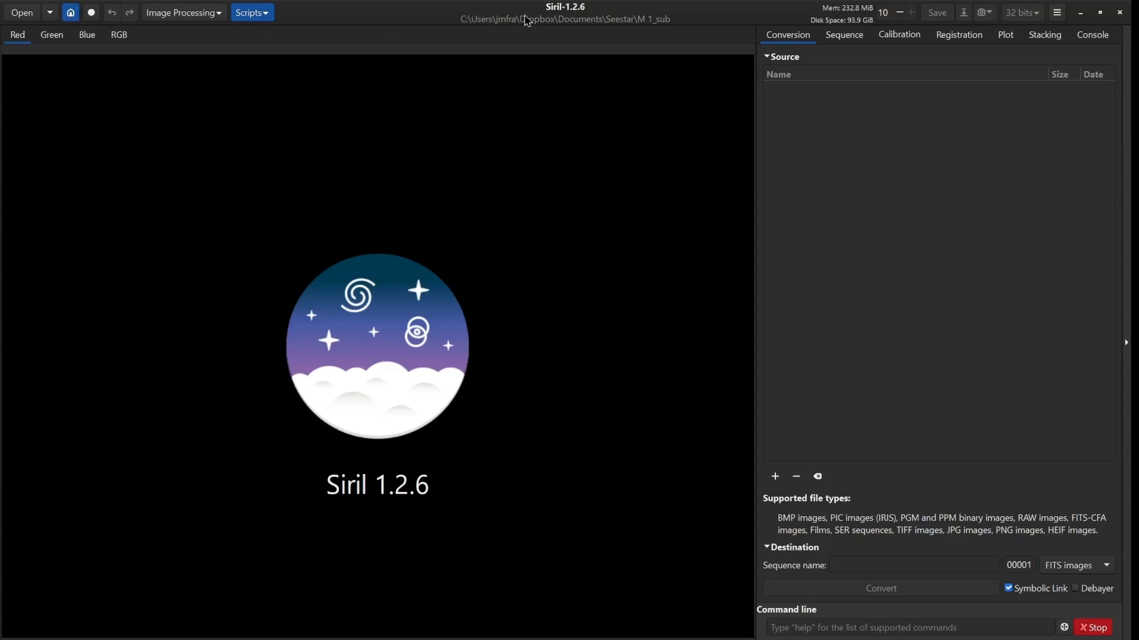
mouse_move(647, 29)
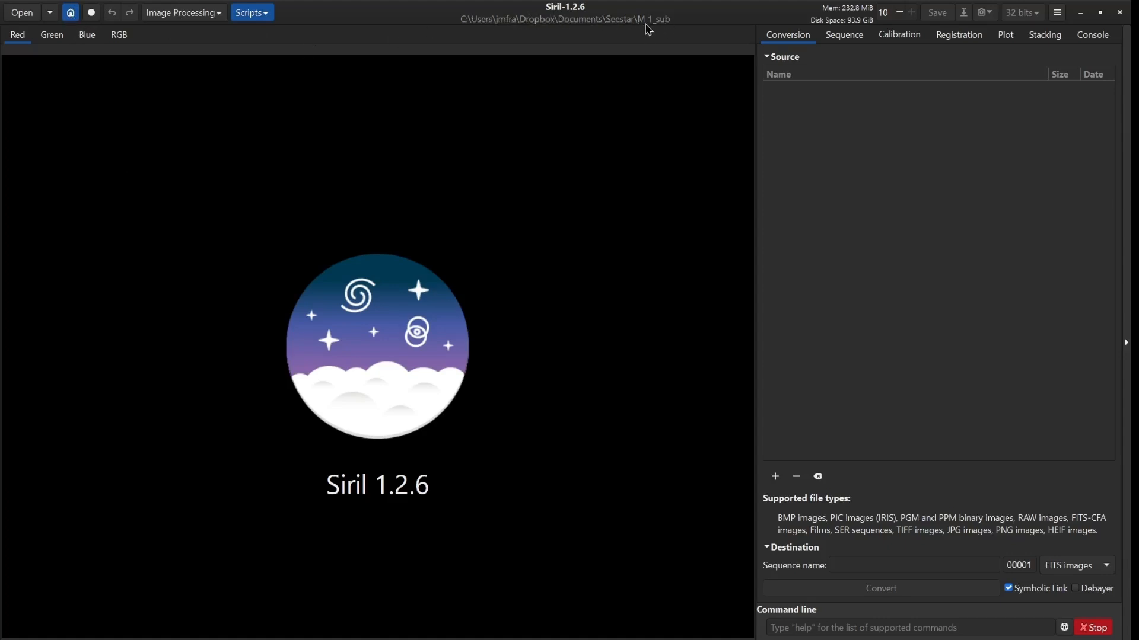
mouse_move(386, 115)
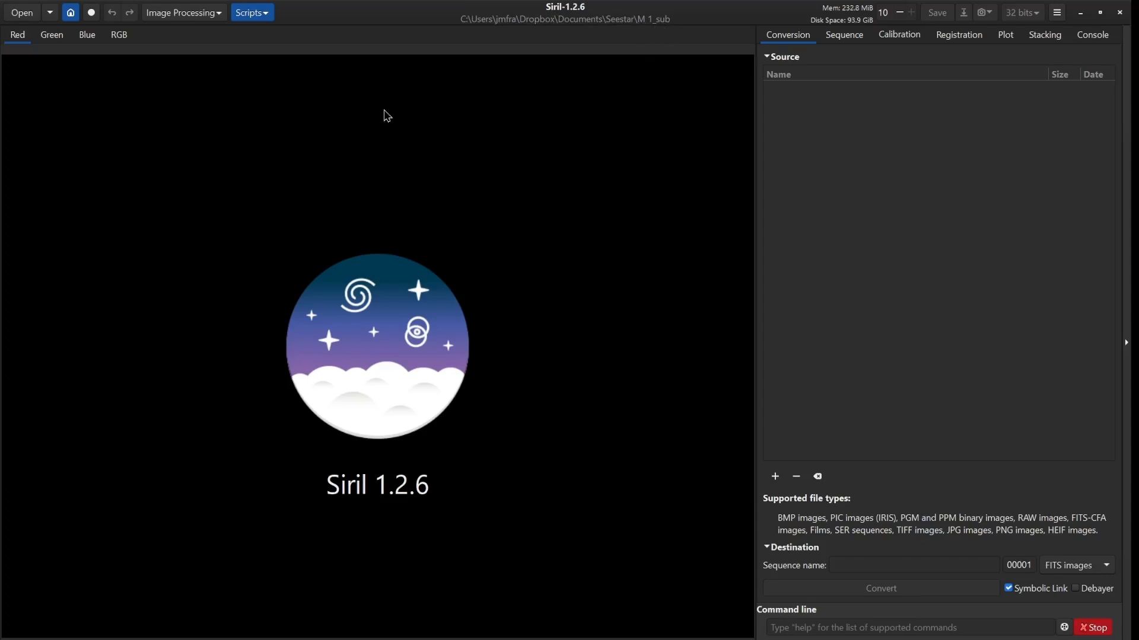
mouse_move(580, 237)
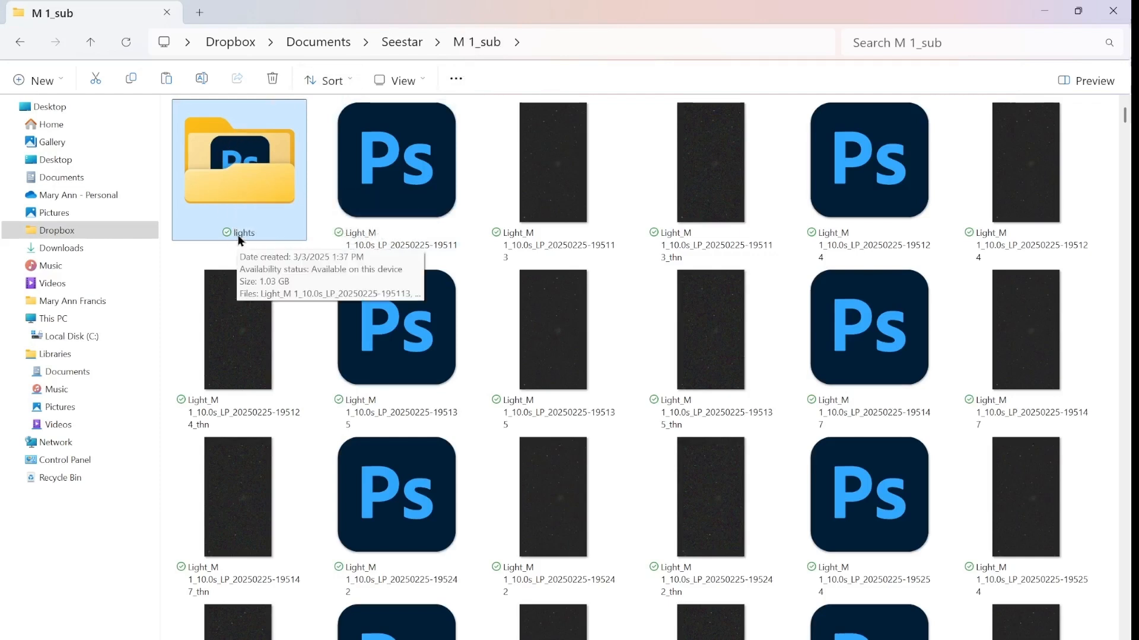
mouse_move(245, 167)
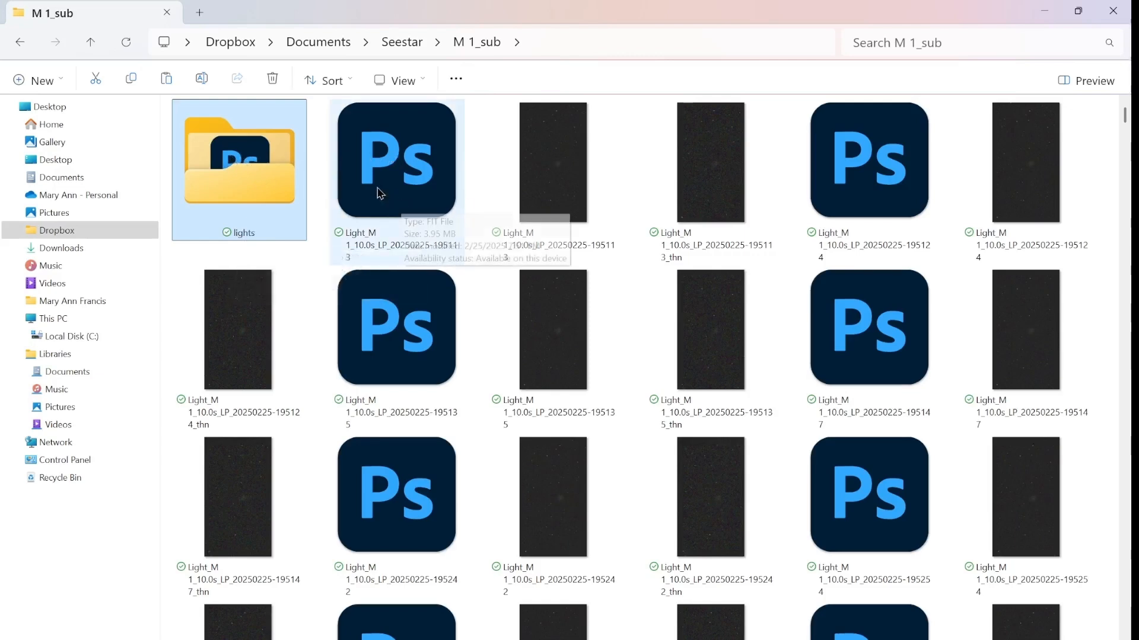
mouse_move(254, 174)
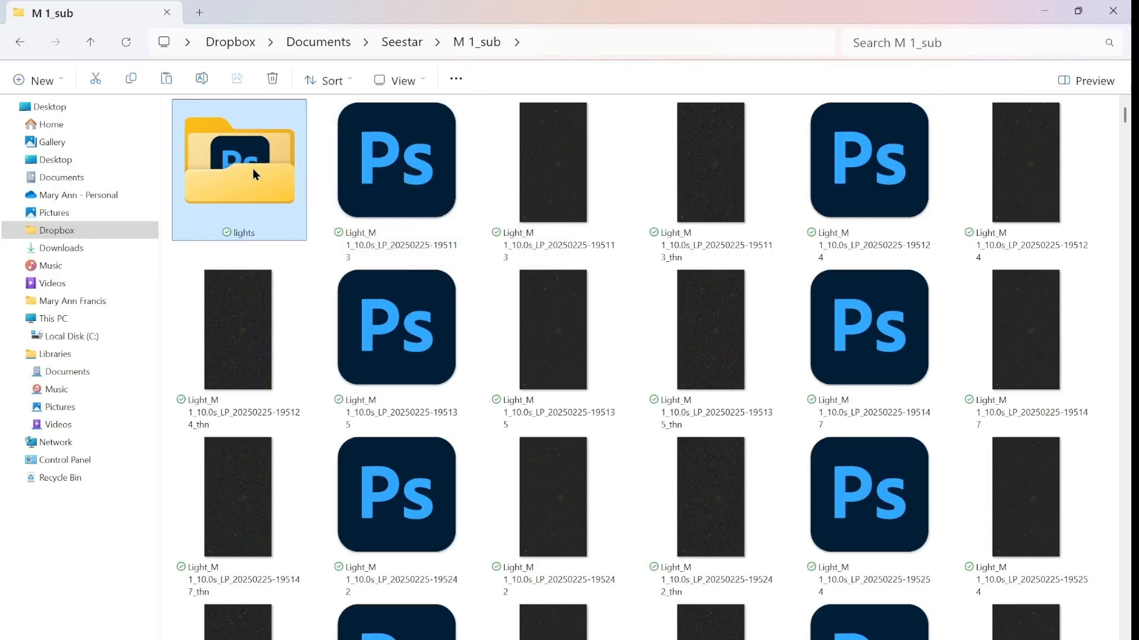
mouse_move(243, 168)
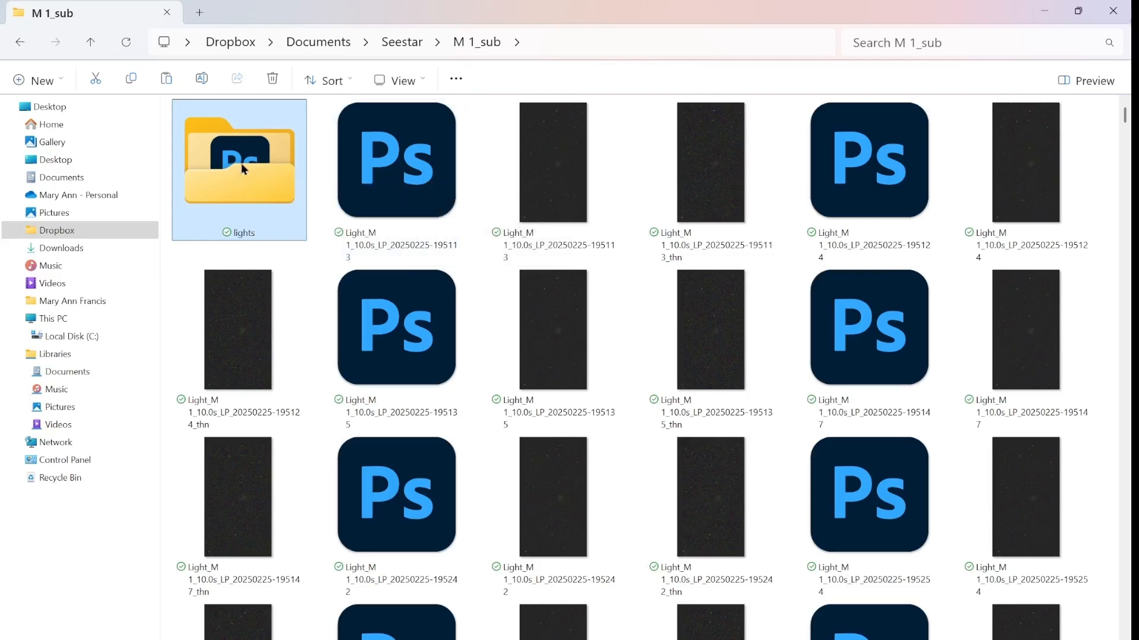
- Open the lights folder in M 1_sub to list the Light_M 1 FIT frames
double_click(238, 161)
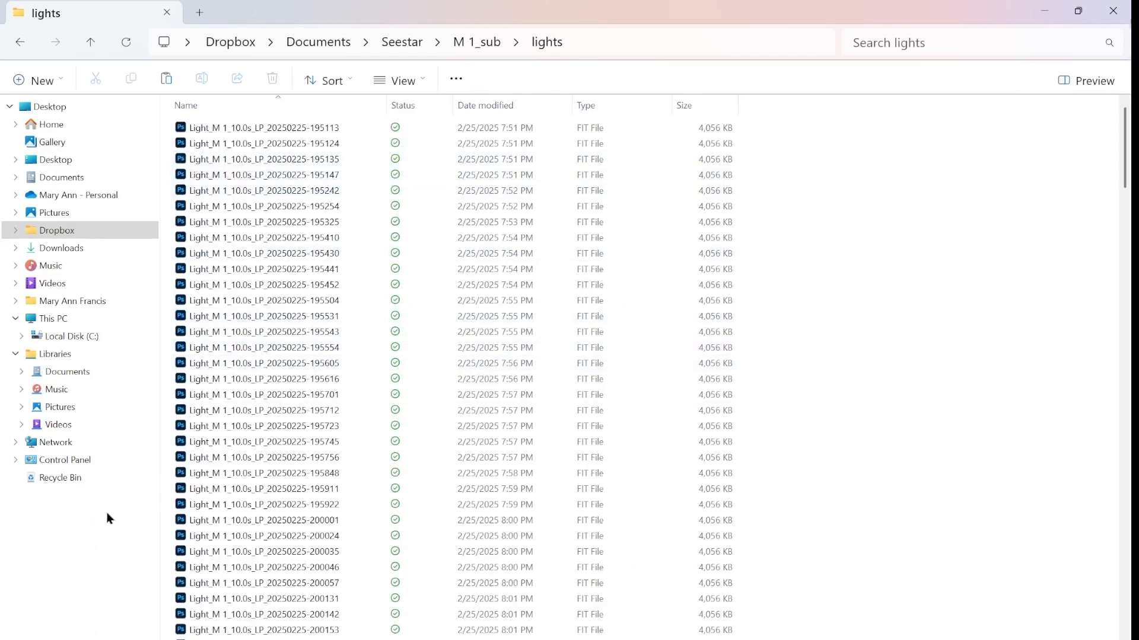
mouse_move(114, 557)
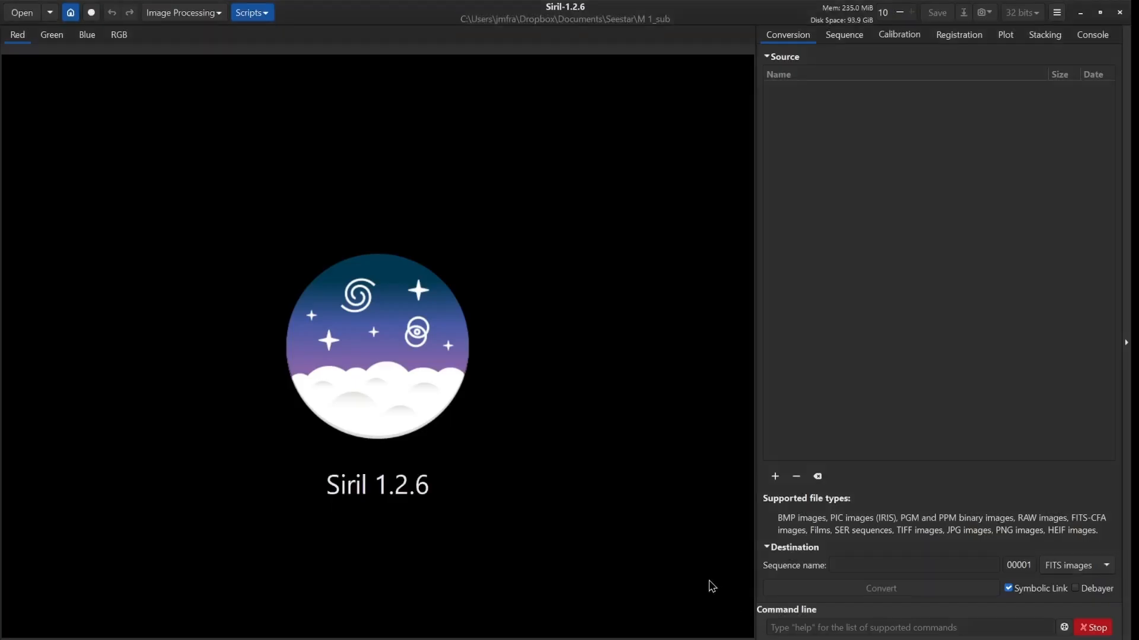
mouse_move(545, 481)
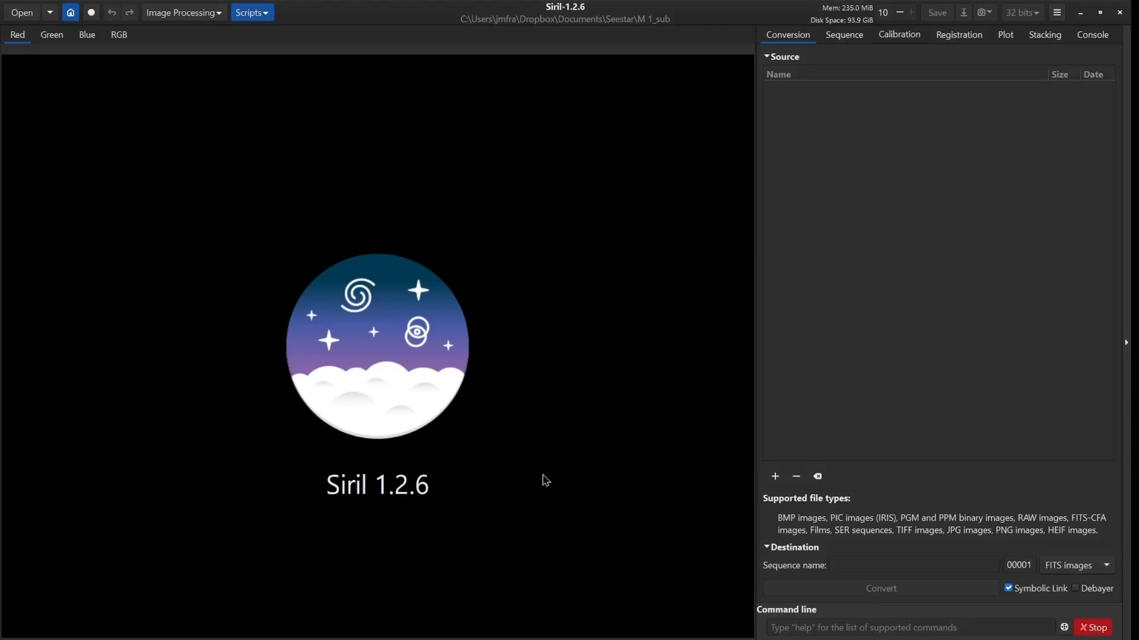
- Show Siril's Scripts list with the OSC preprocessing scripts
left_click(250, 11)
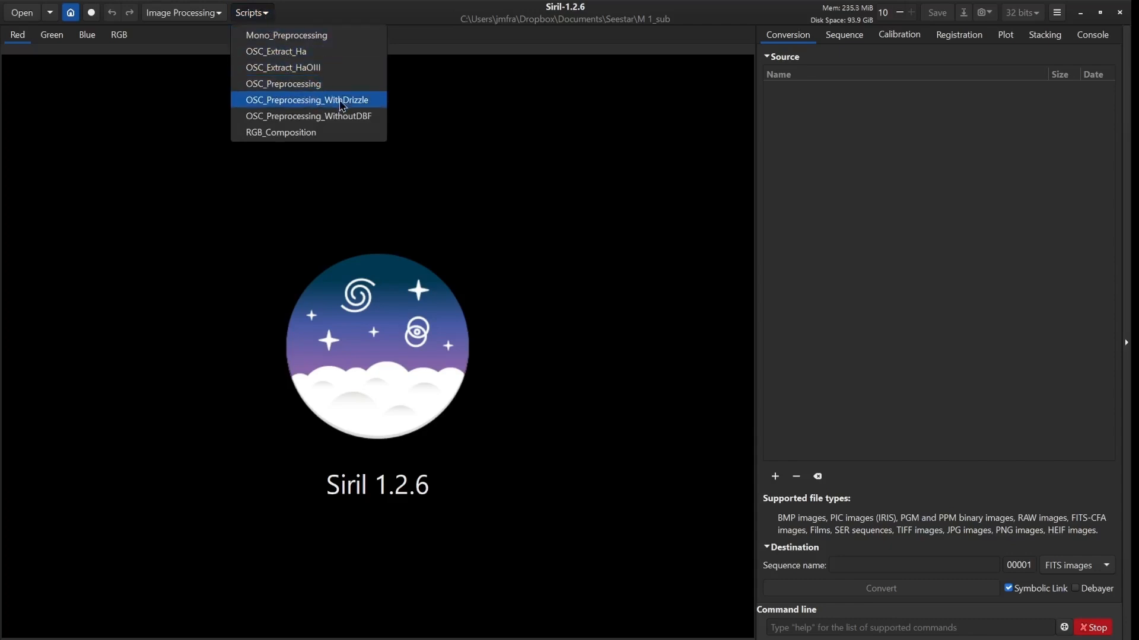
mouse_move(332, 116)
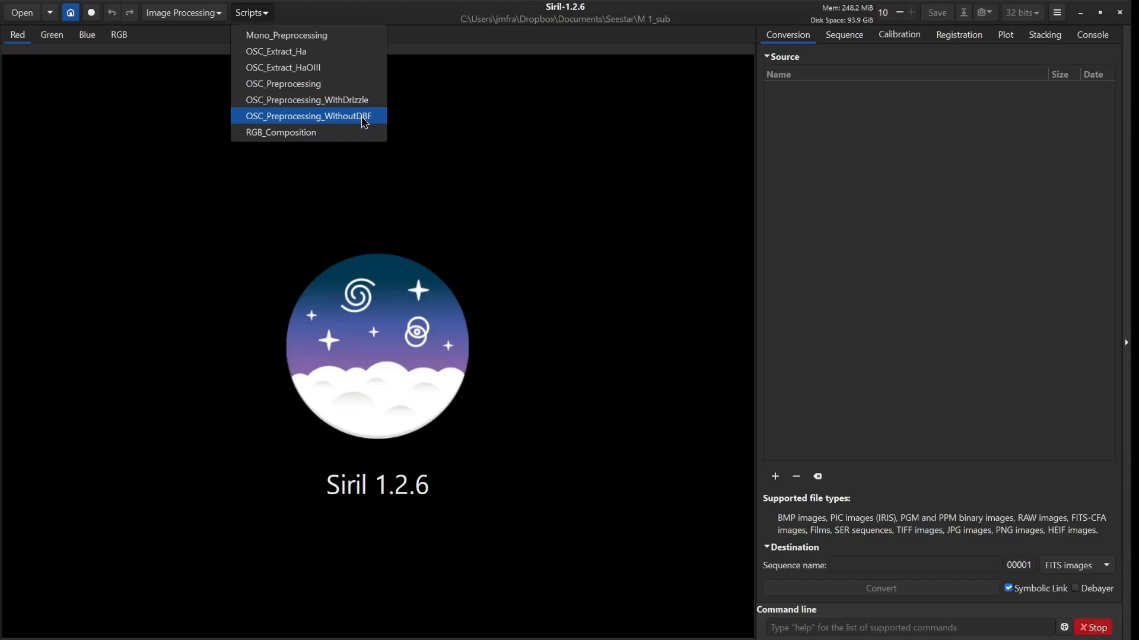
- Run the OSC_Preprocessing_WithoutDBF script to stack 268 frames into result.fit
left_click(307, 115)
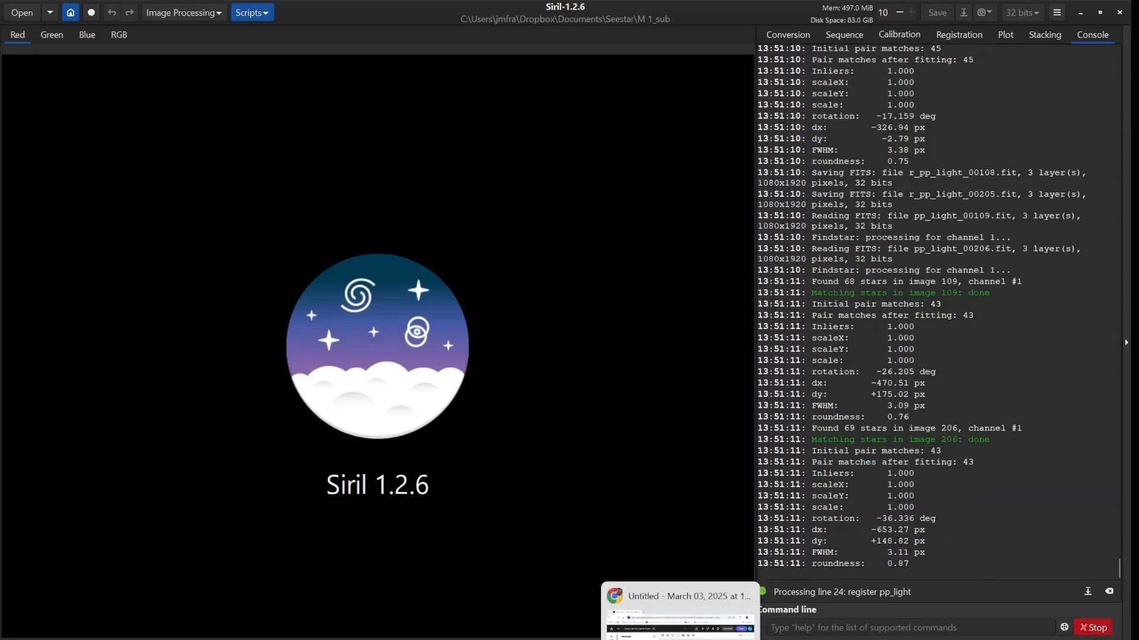
left_click(678, 597)
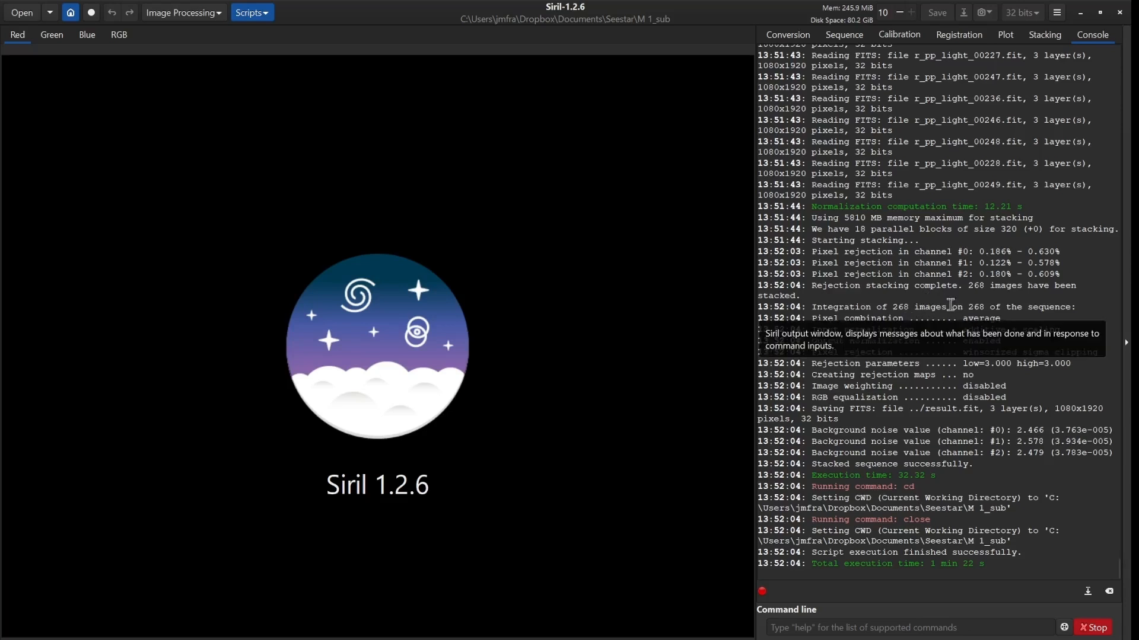
mouse_move(718, 598)
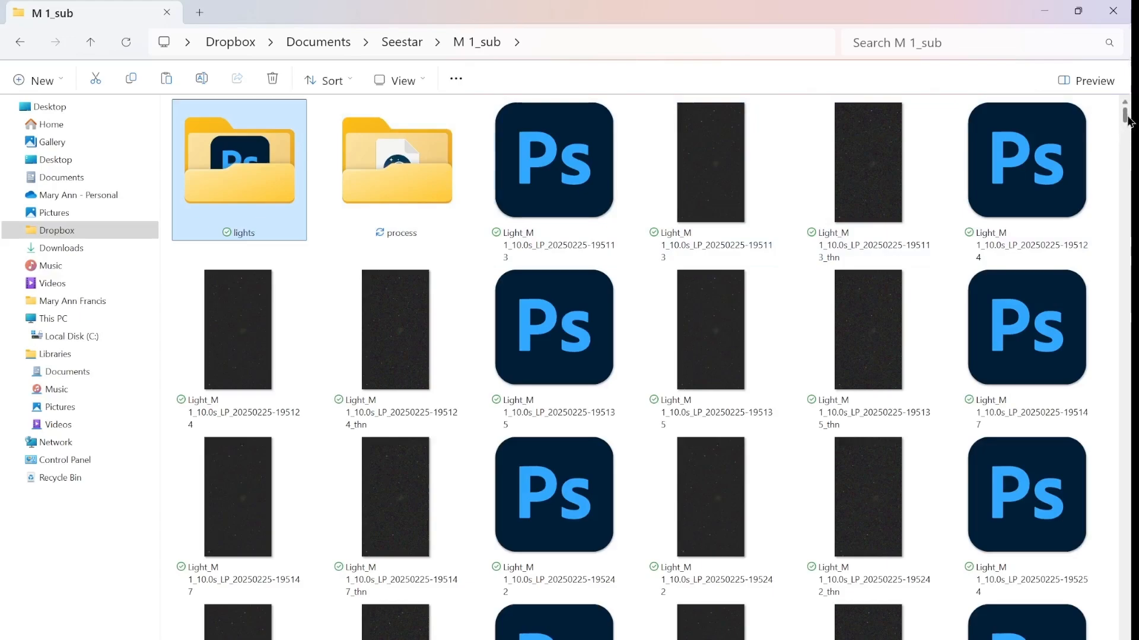
- Scroll through the M 1_sub lights and process folders, then bring Siril back to the front
scroll("down", 3)
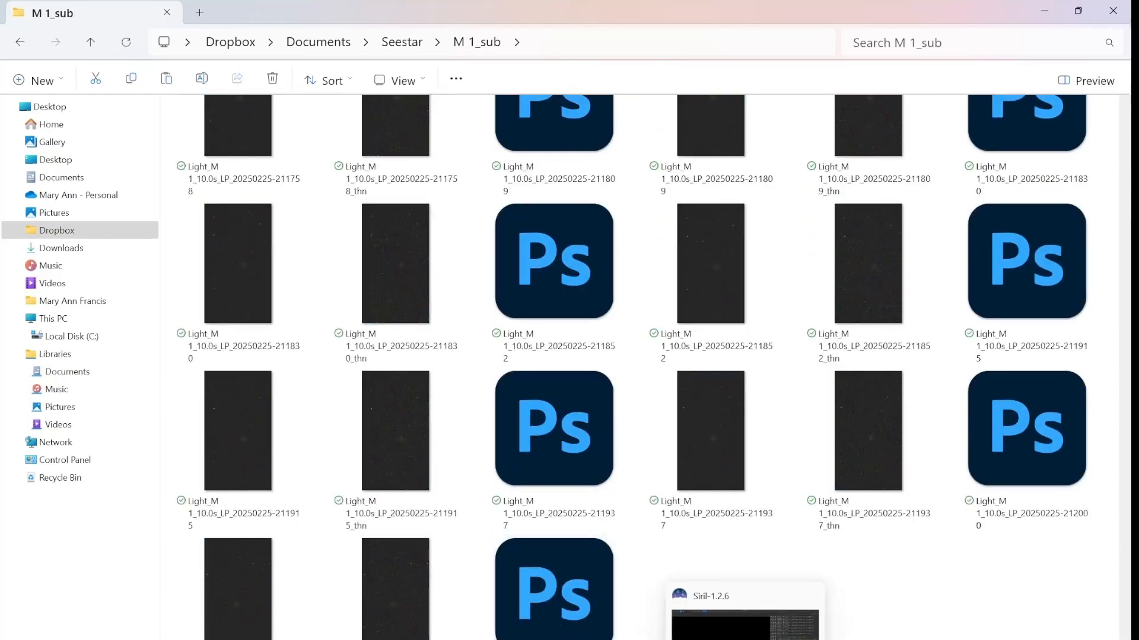
left_click(745, 608)
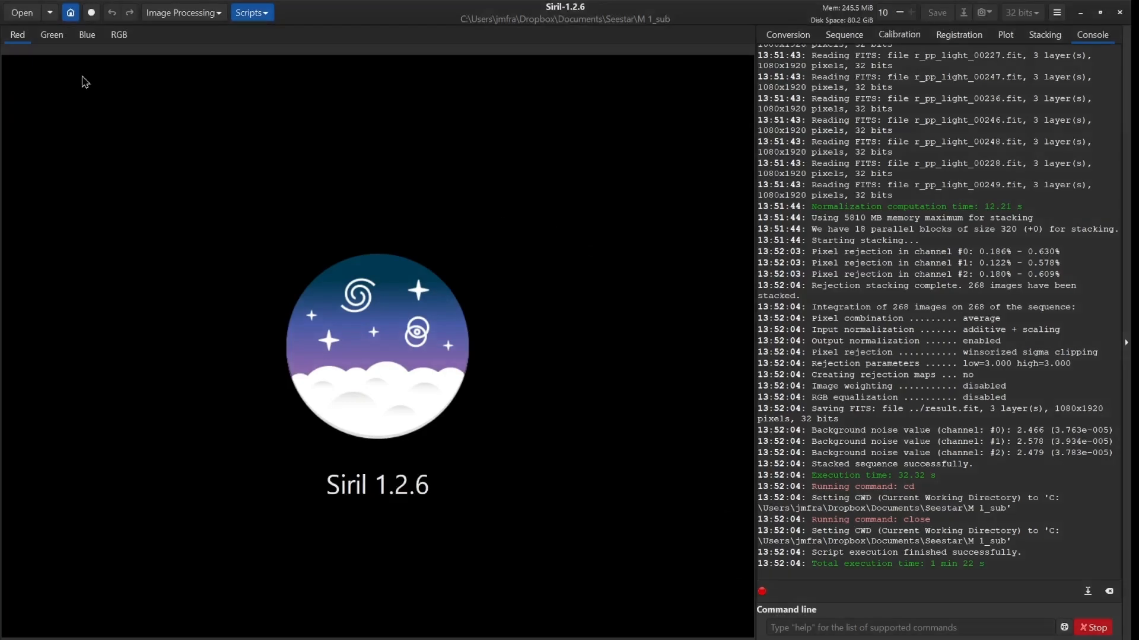
- Load the stacked result.fit from M 1_sub into Siril
left_click(22, 12)
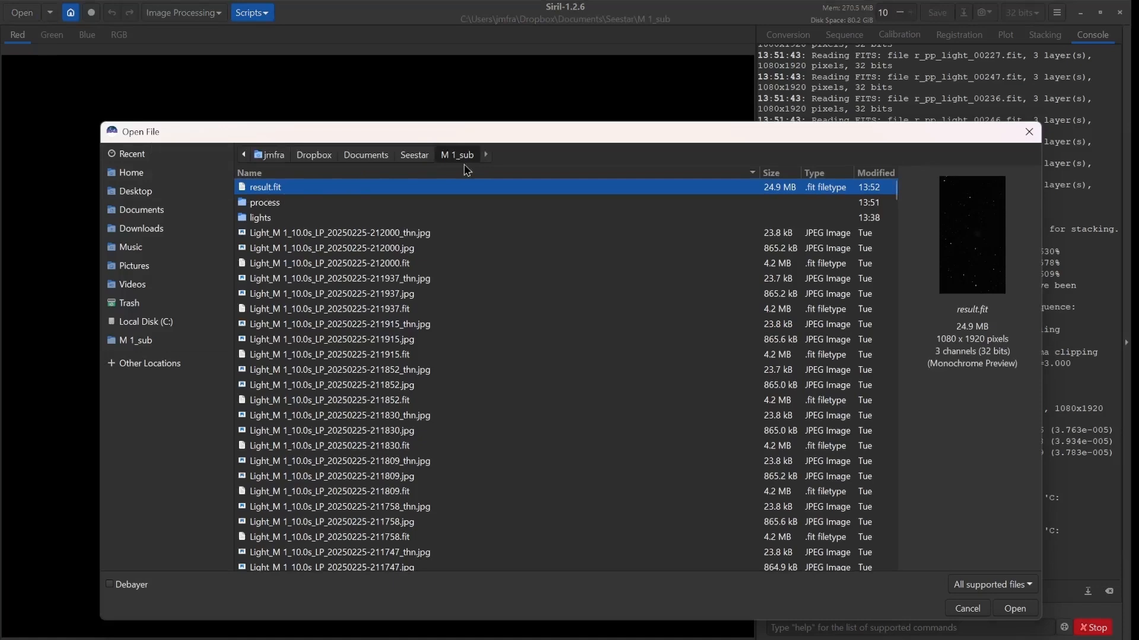
mouse_move(355, 195)
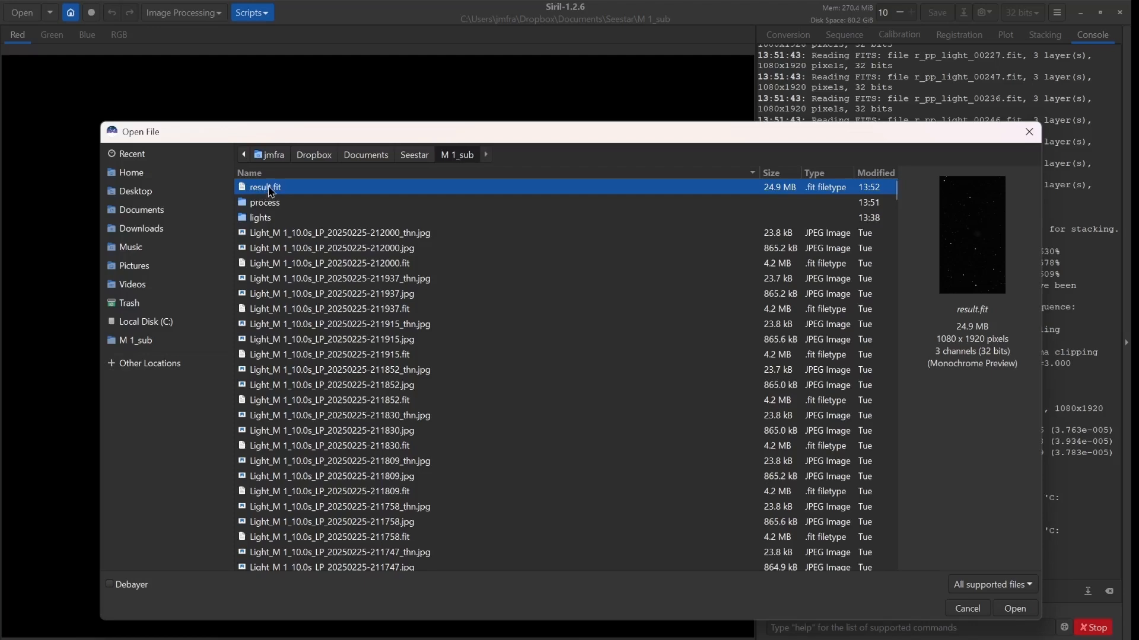
left_click(1014, 608)
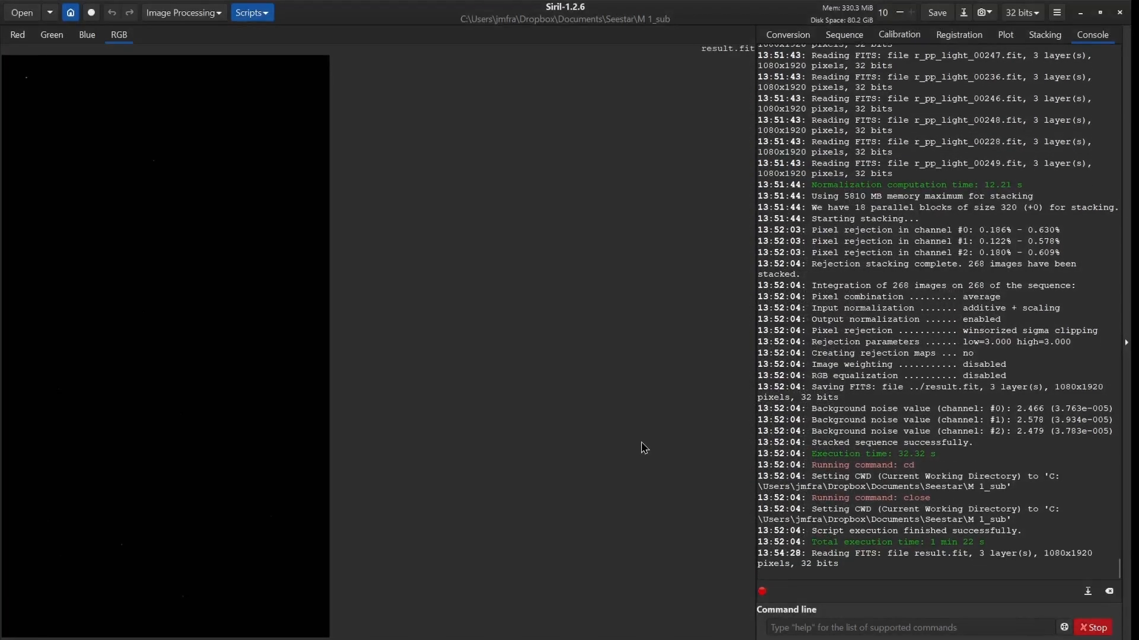
mouse_move(633, 577)
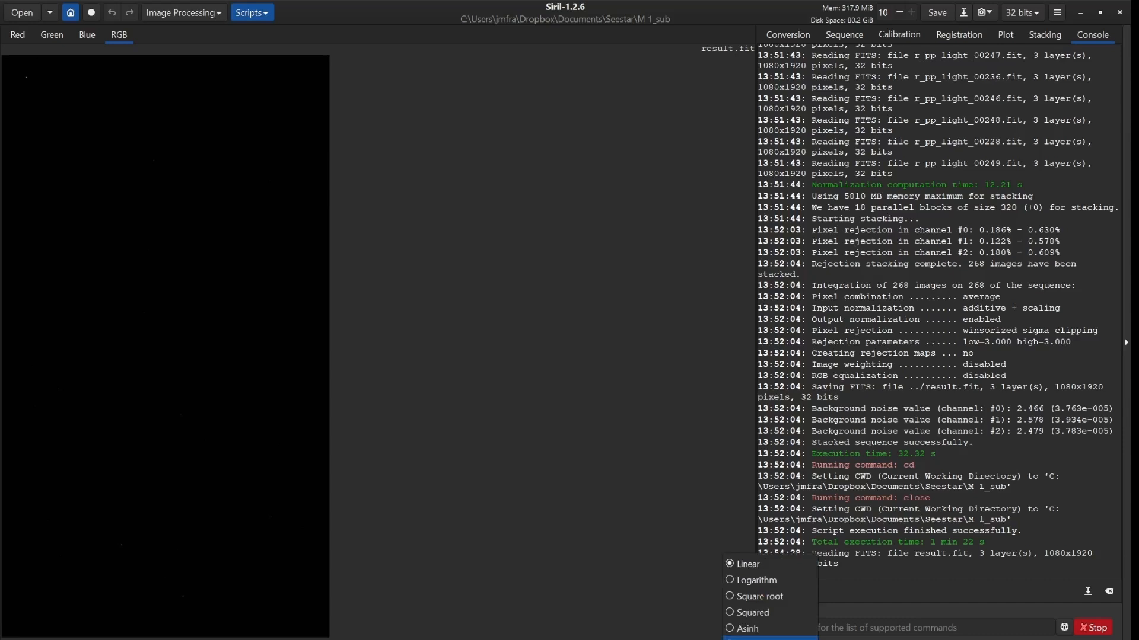
- Switch the display mode from Linear to AutoStretch to reveal the Crab Nebula
left_click(745, 564)
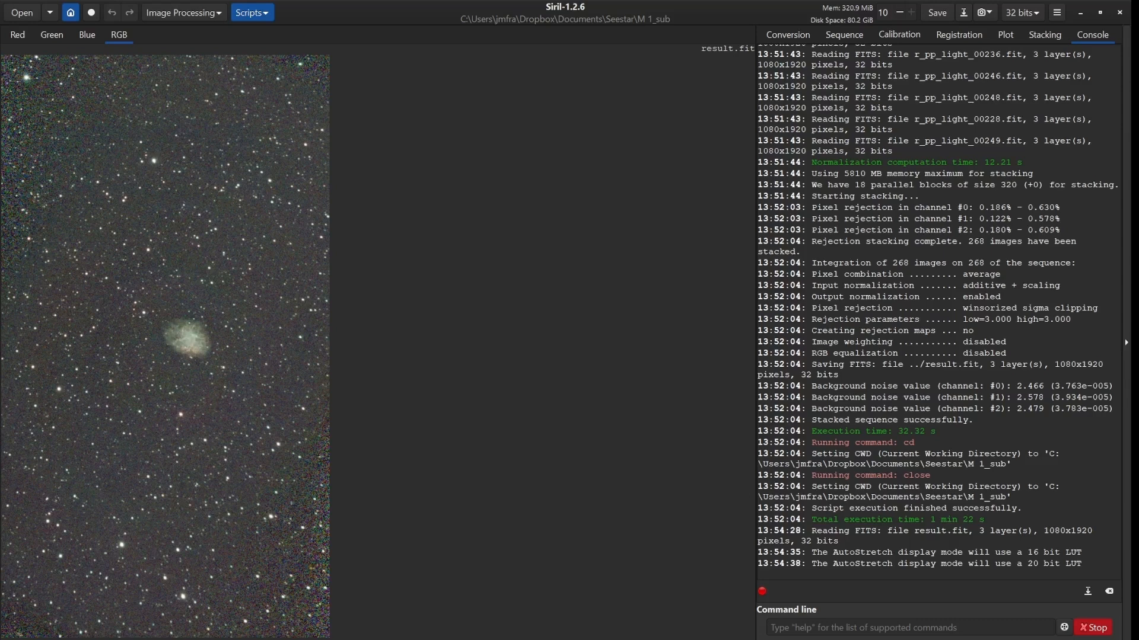
mouse_move(574, 526)
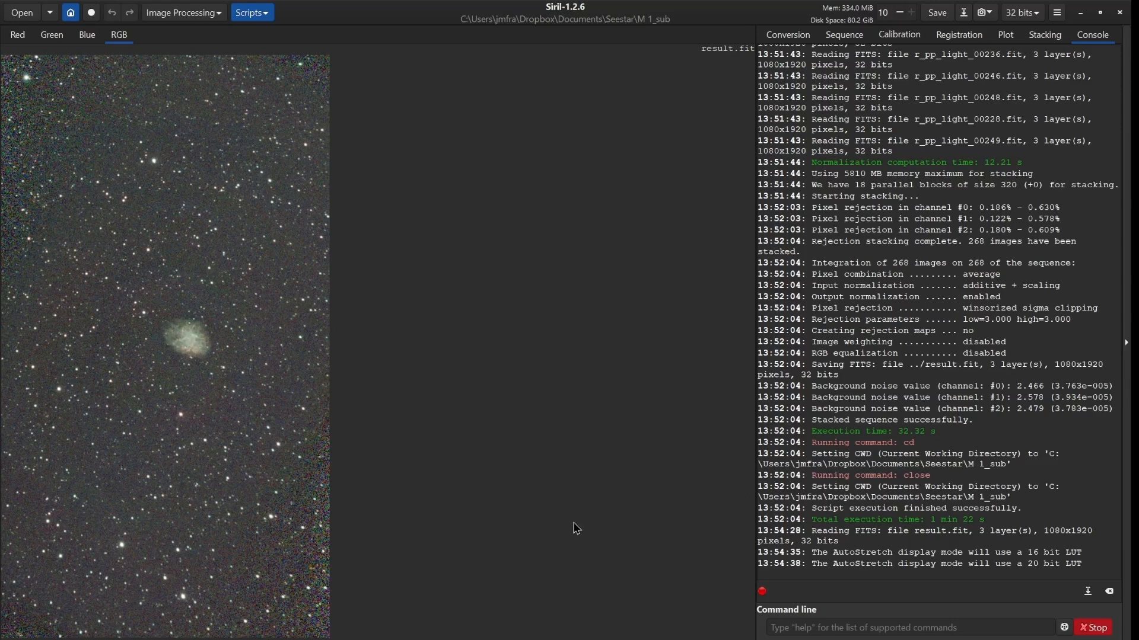
mouse_move(507, 541)
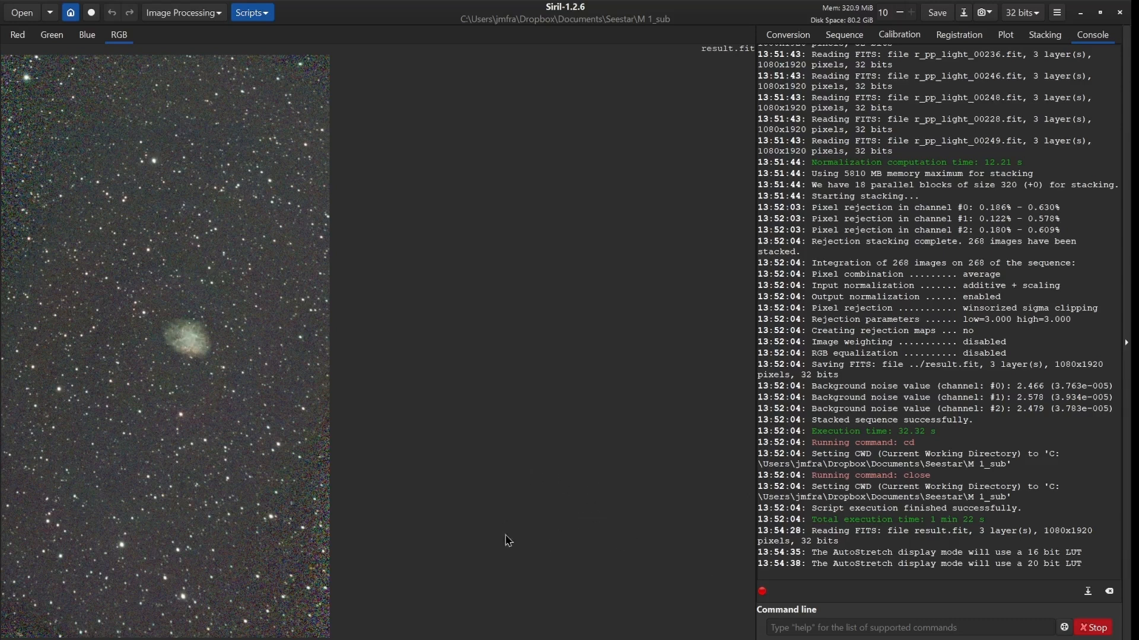
mouse_move(573, 585)
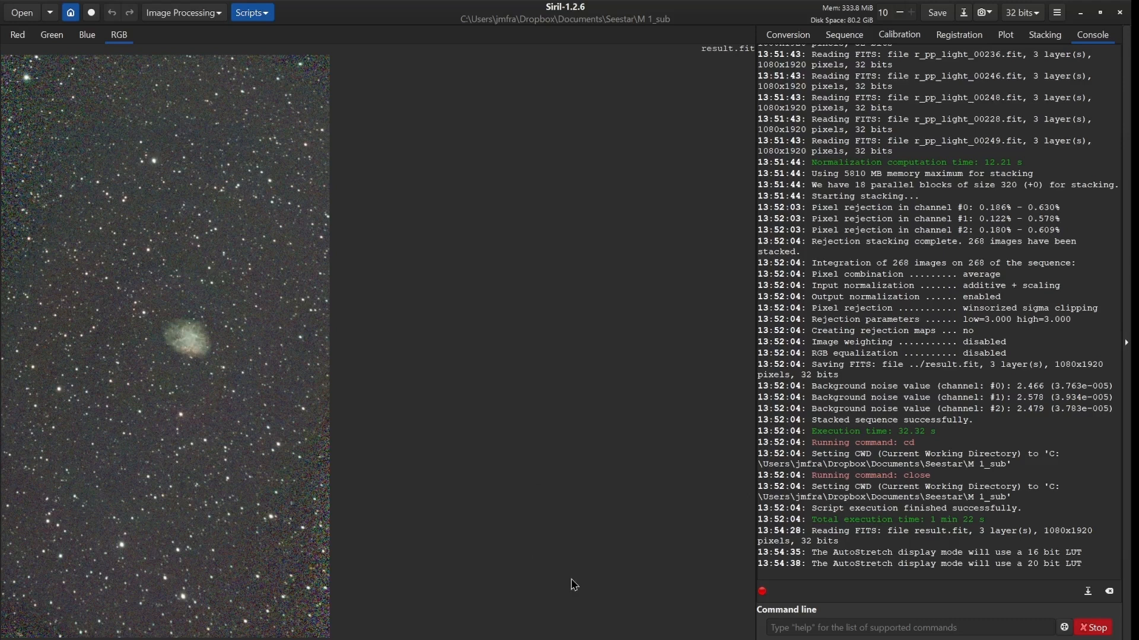
mouse_move(483, 537)
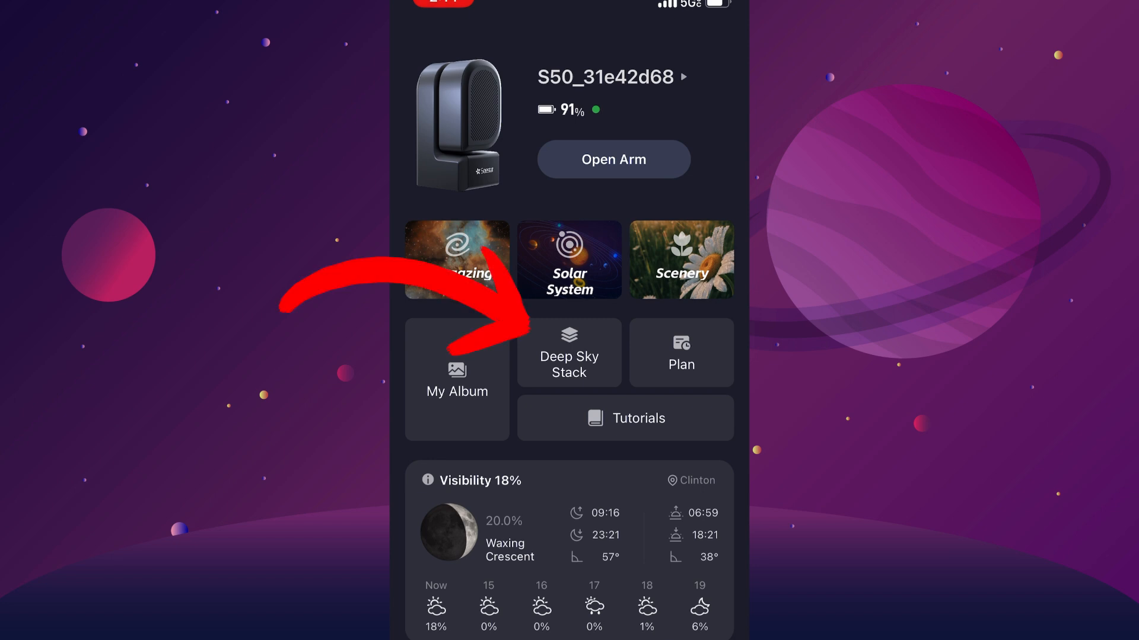
- From the deep sky gallery, select all 268 sub-frames of 2025-02-25 and add them to the stack
left_click(568, 353)
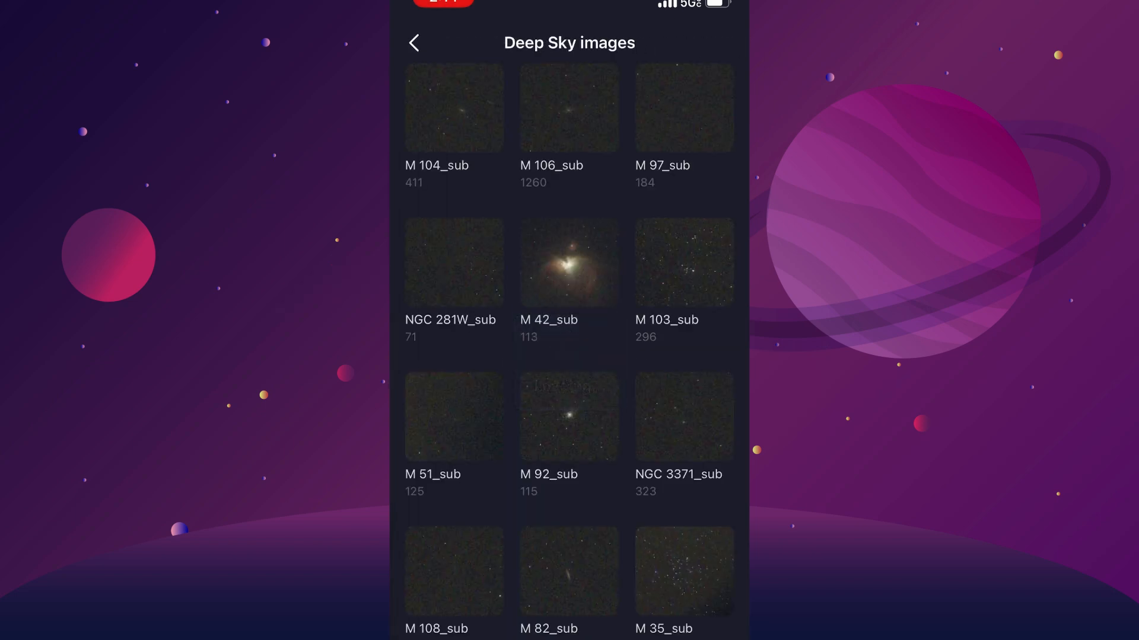
scroll("down", 3)
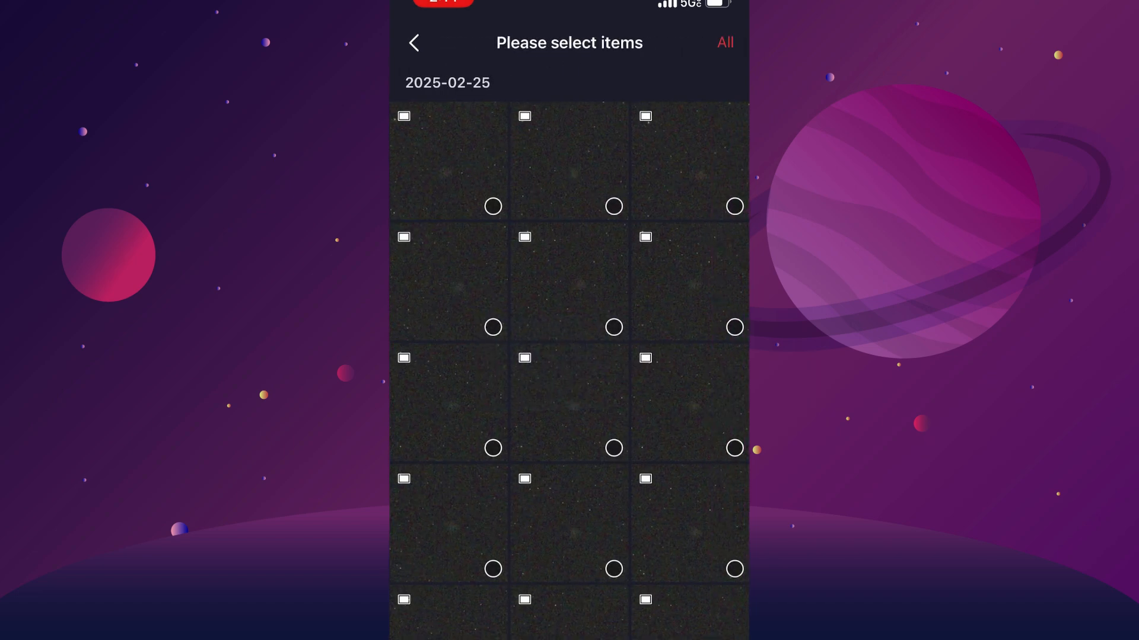
left_click(724, 43)
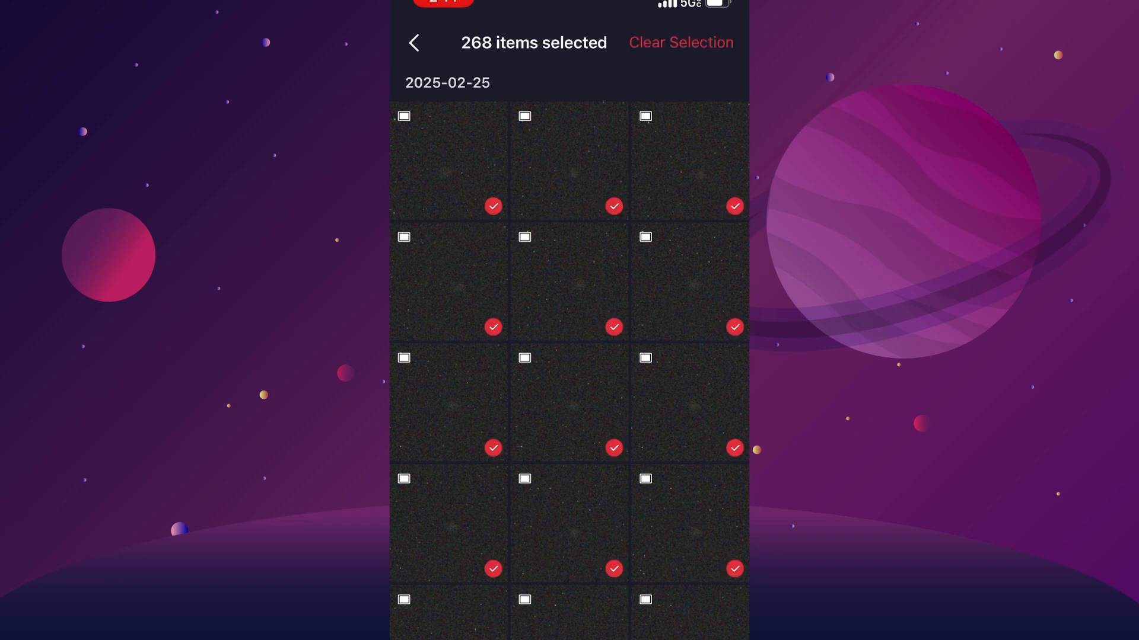
left_click(678, 43)
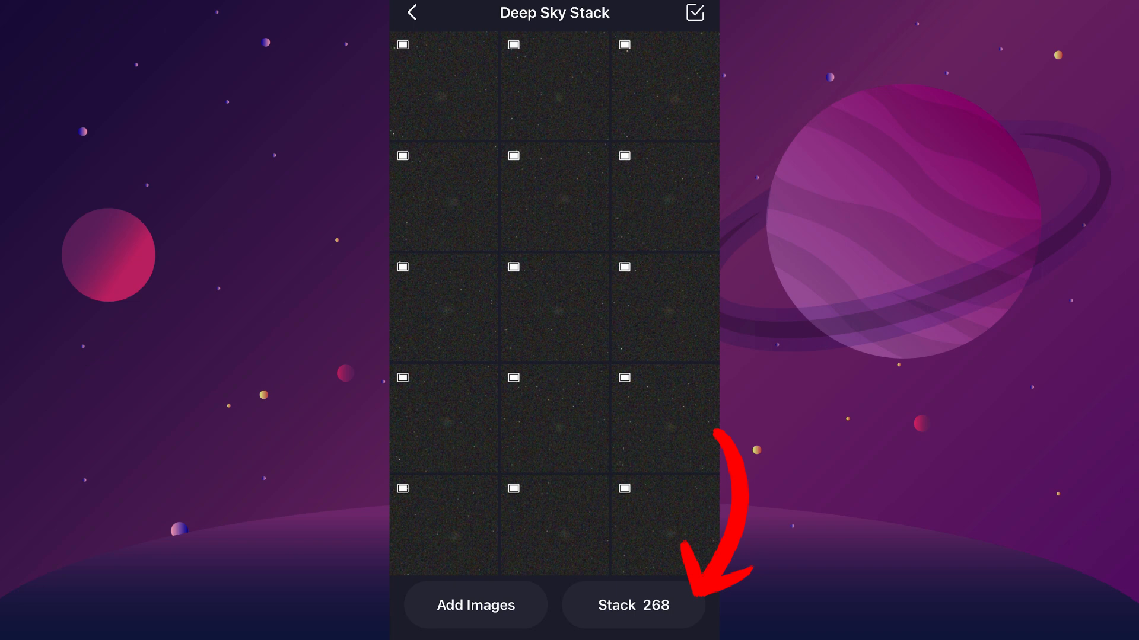
- Start stacking the 268 selected M 1 sub-frames
left_click(632, 605)
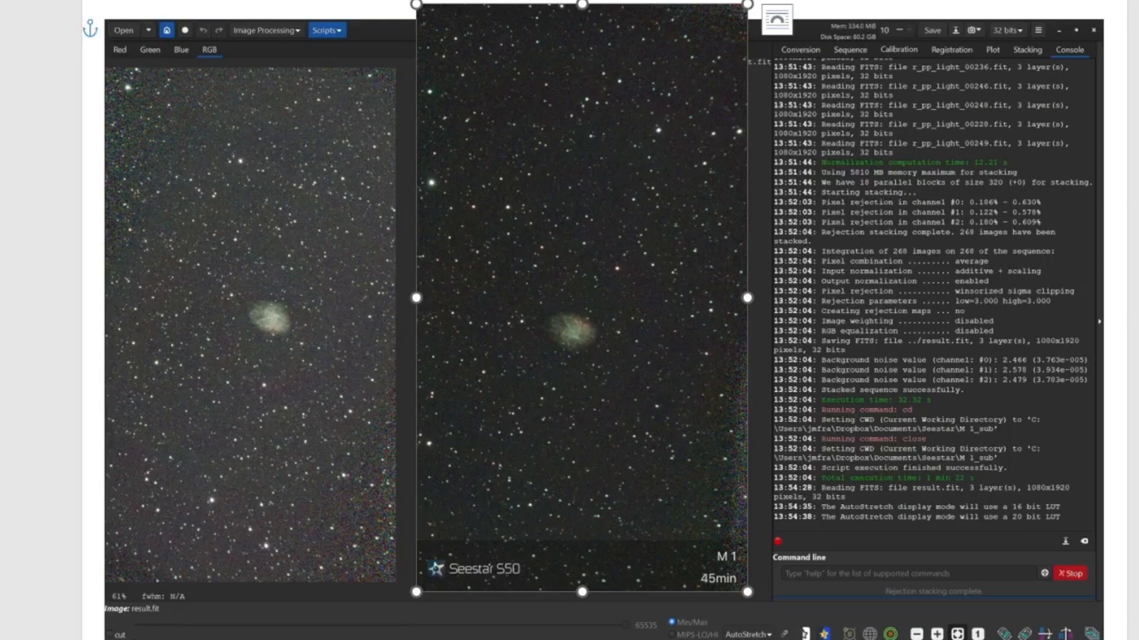
mouse_move(626, 541)
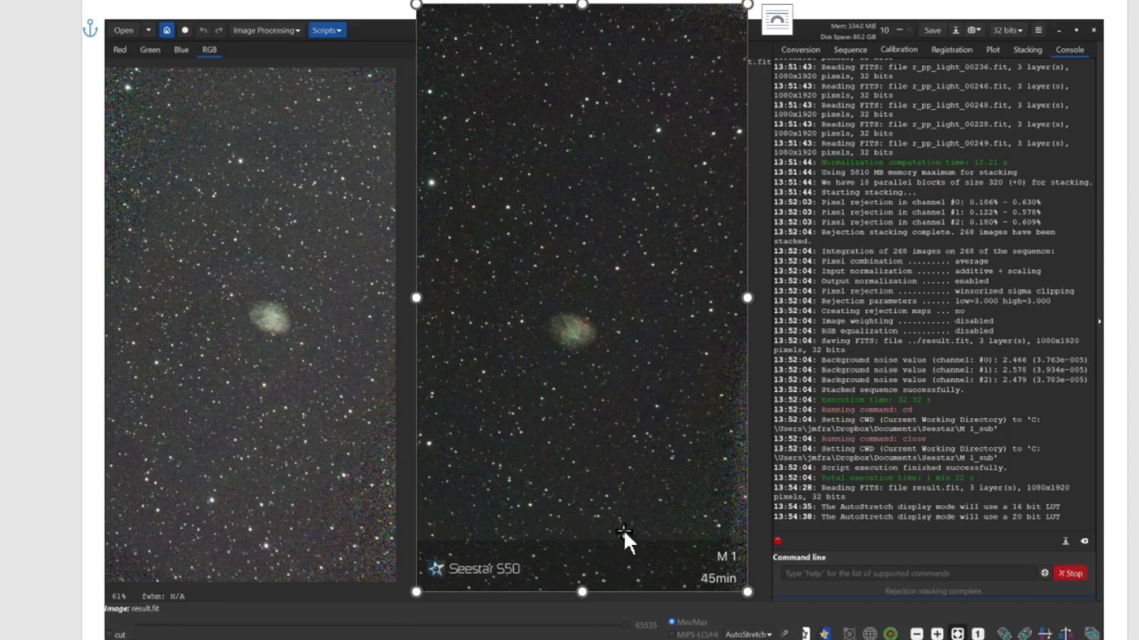
mouse_move(474, 505)
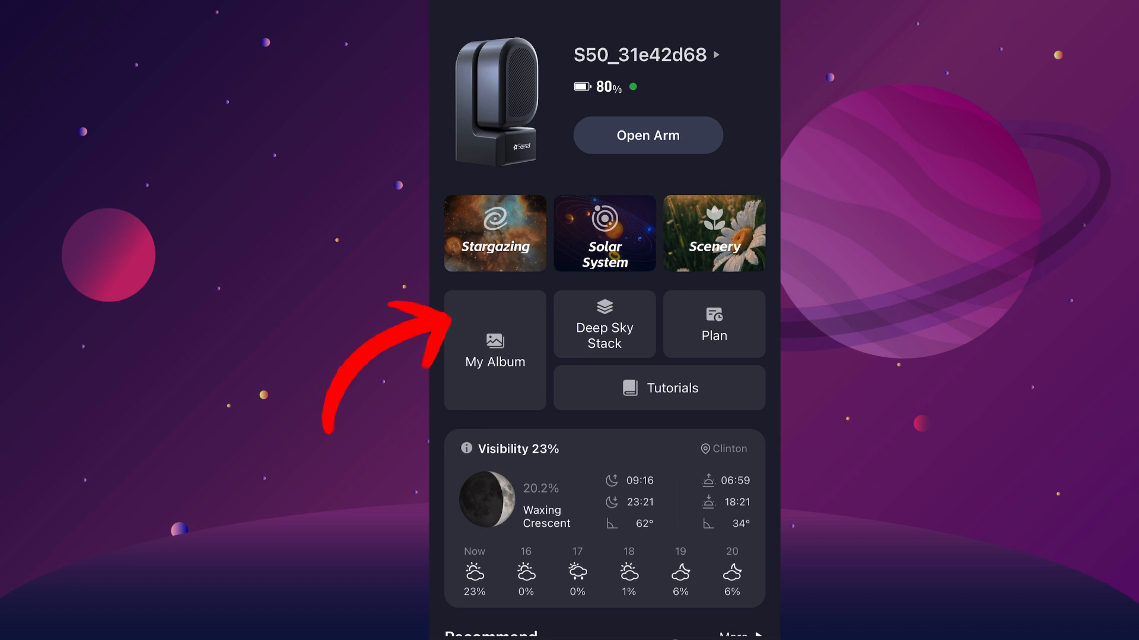
- From My Album's Seestar tab, open the stacked M 1 image full screen
left_click(495, 350)
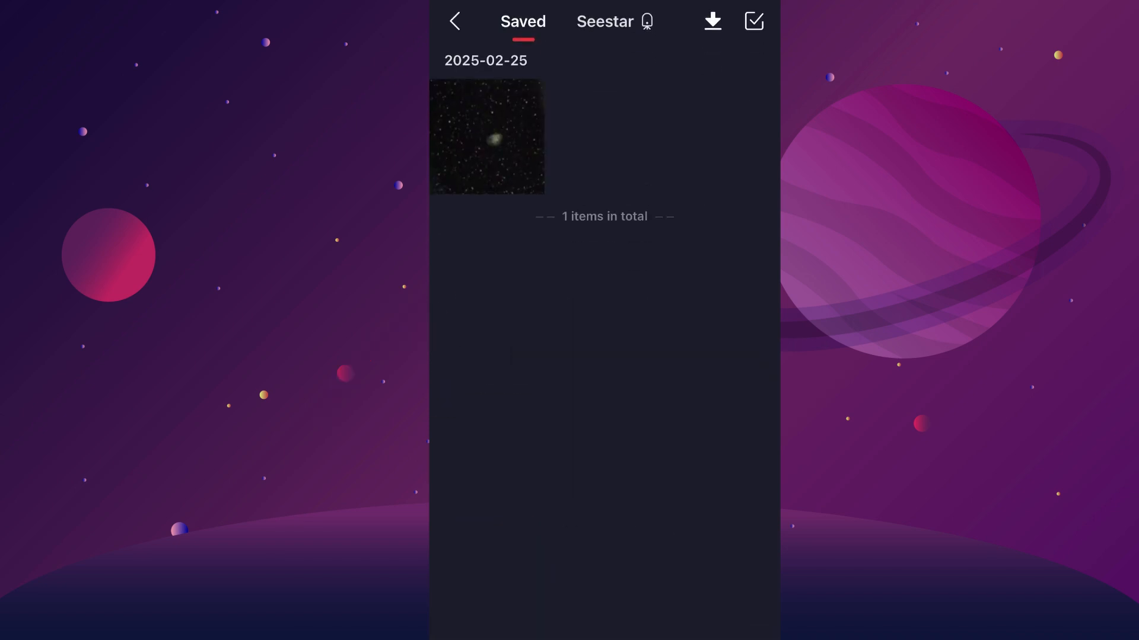
left_click(604, 20)
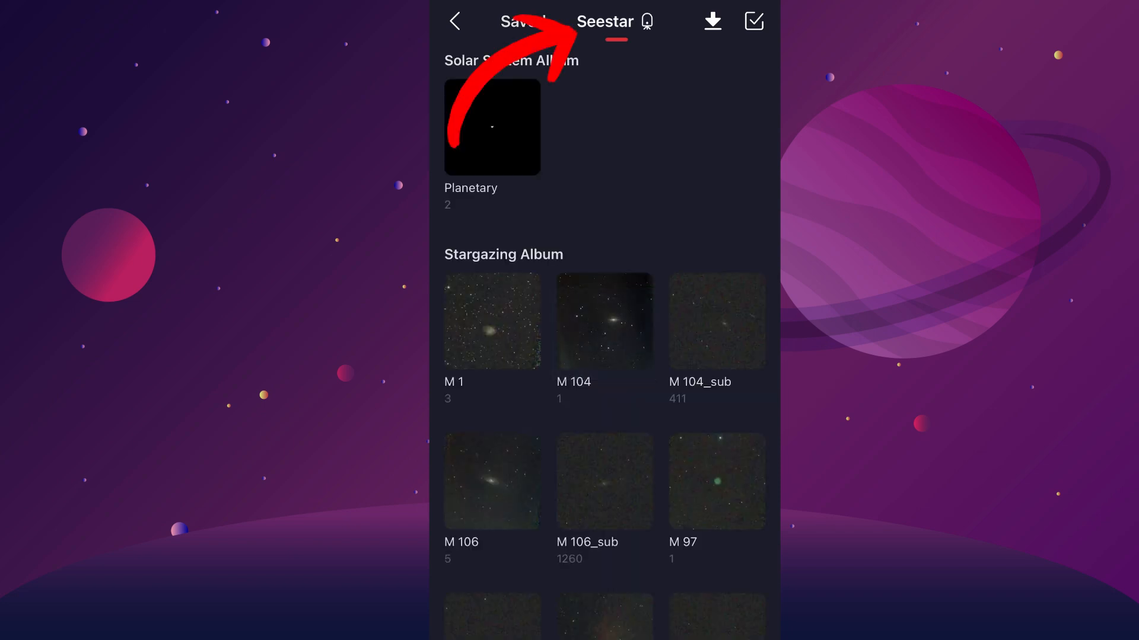
left_click(491, 321)
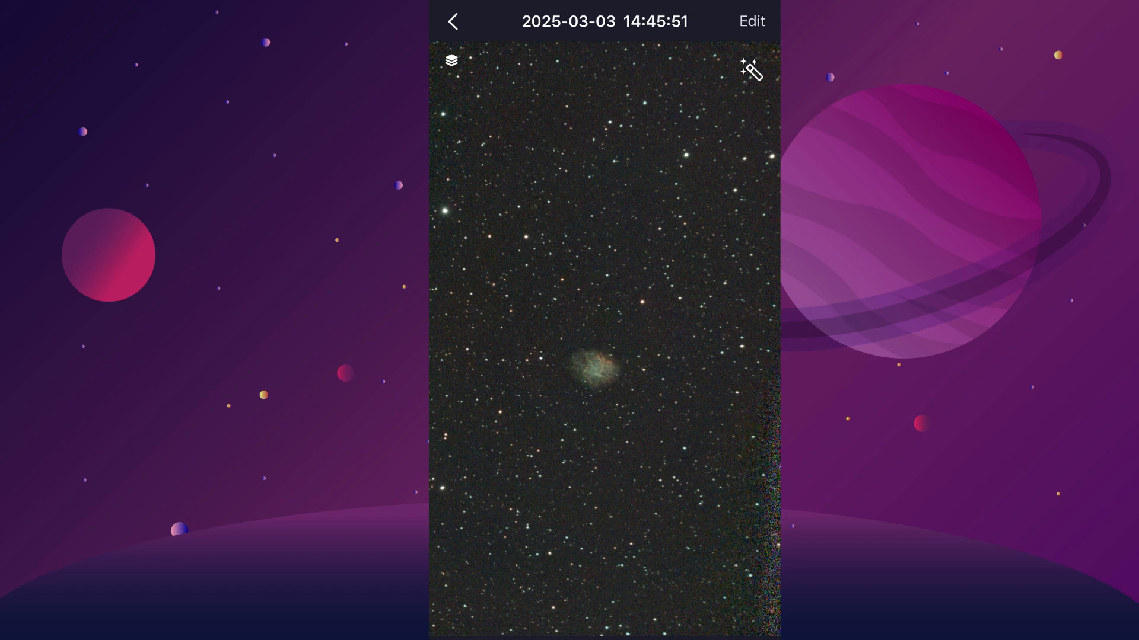
- In the editor, raise the M 1 image's brightness to 18 and set contrast to 2
left_click(752, 20)
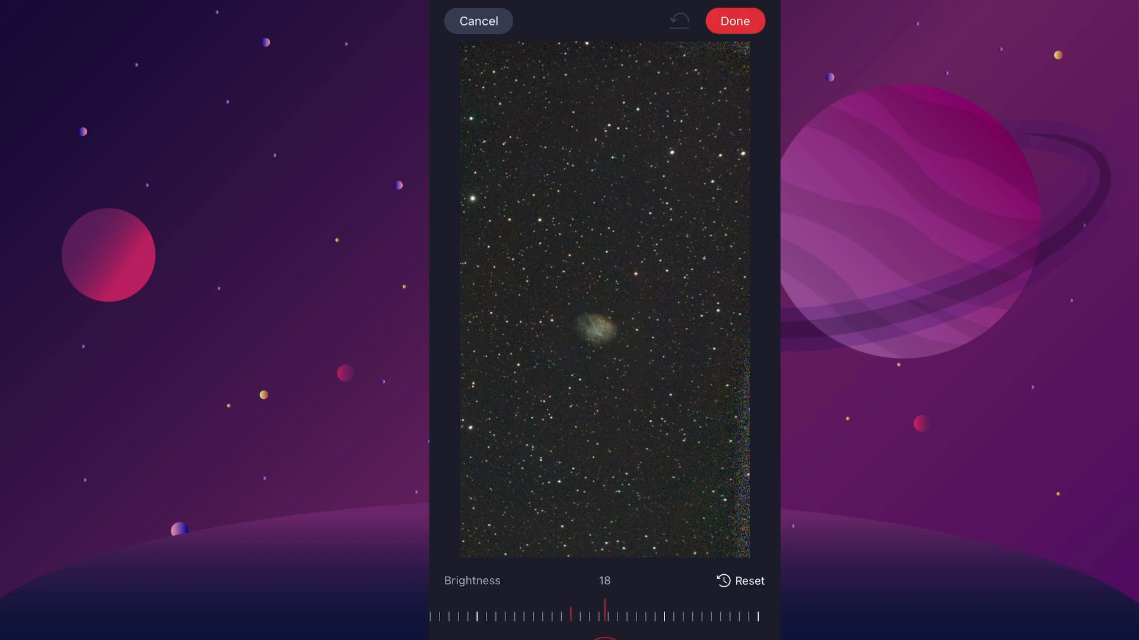
left_click_drag(605, 617, 571, 616)
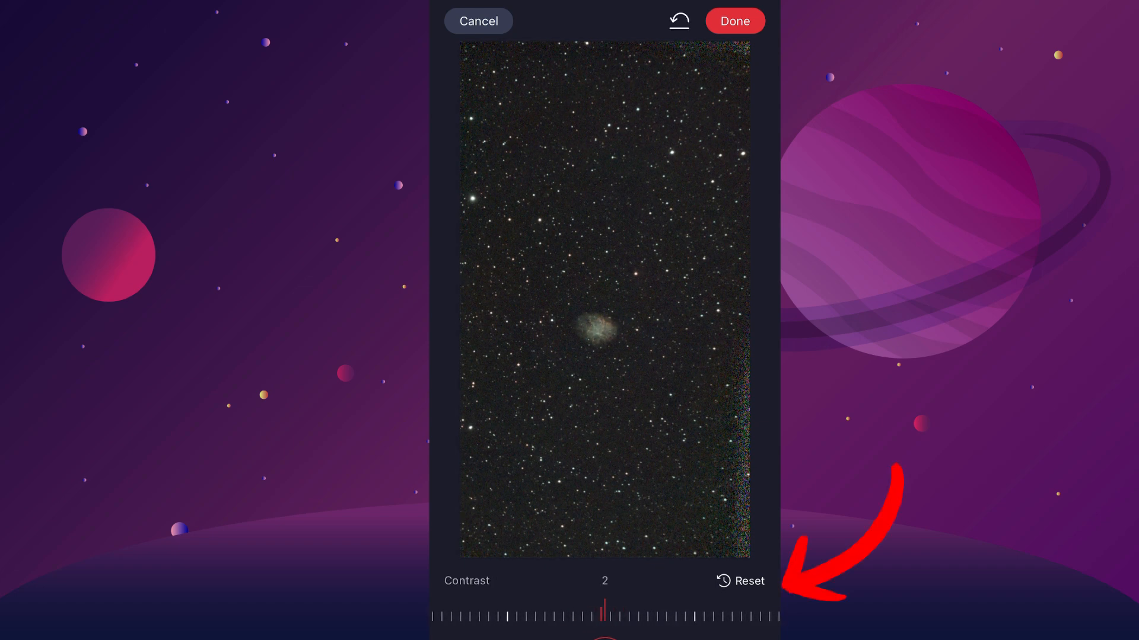
left_click_drag(603, 615, 612, 615)
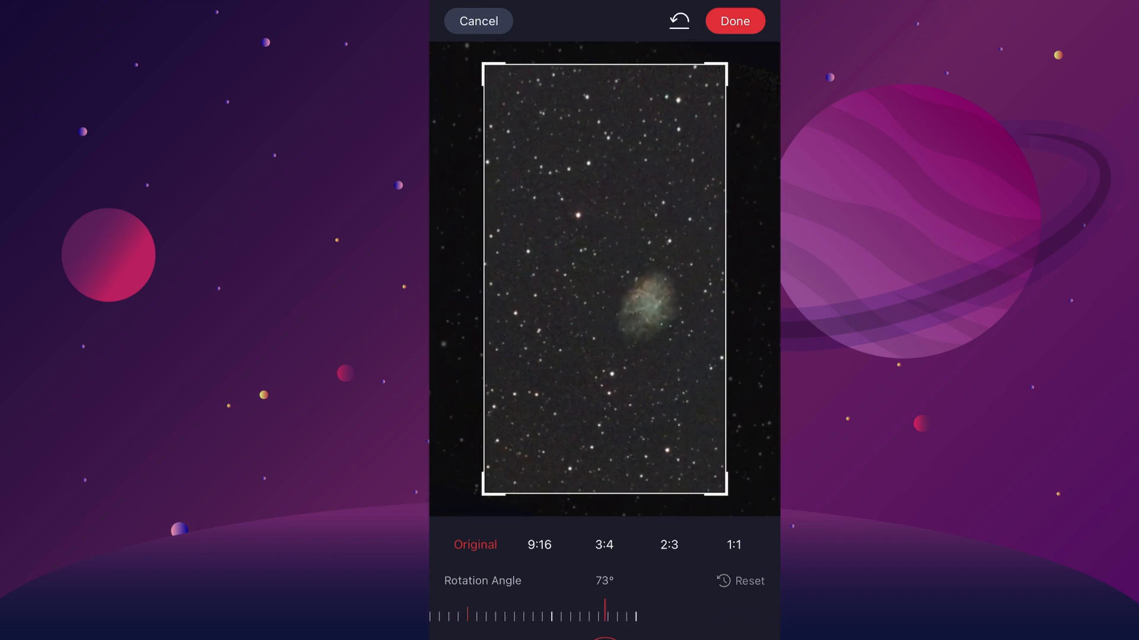
- Reset the rotation angle to 0° and cancel out of the editor back to the M 1 image
left_click(739, 581)
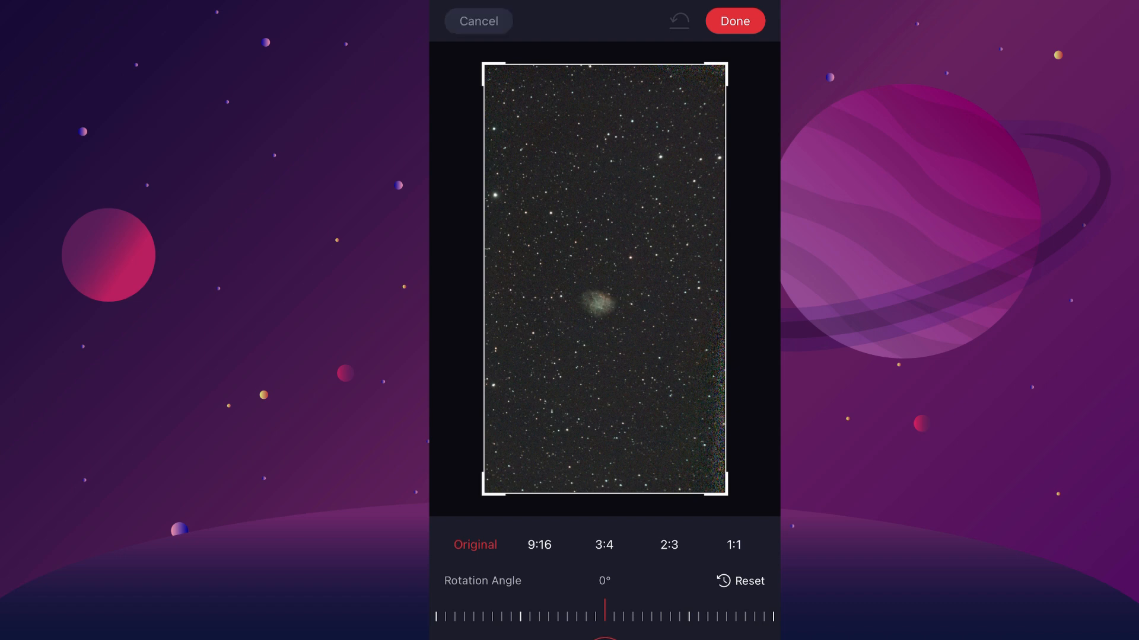
left_click(734, 21)
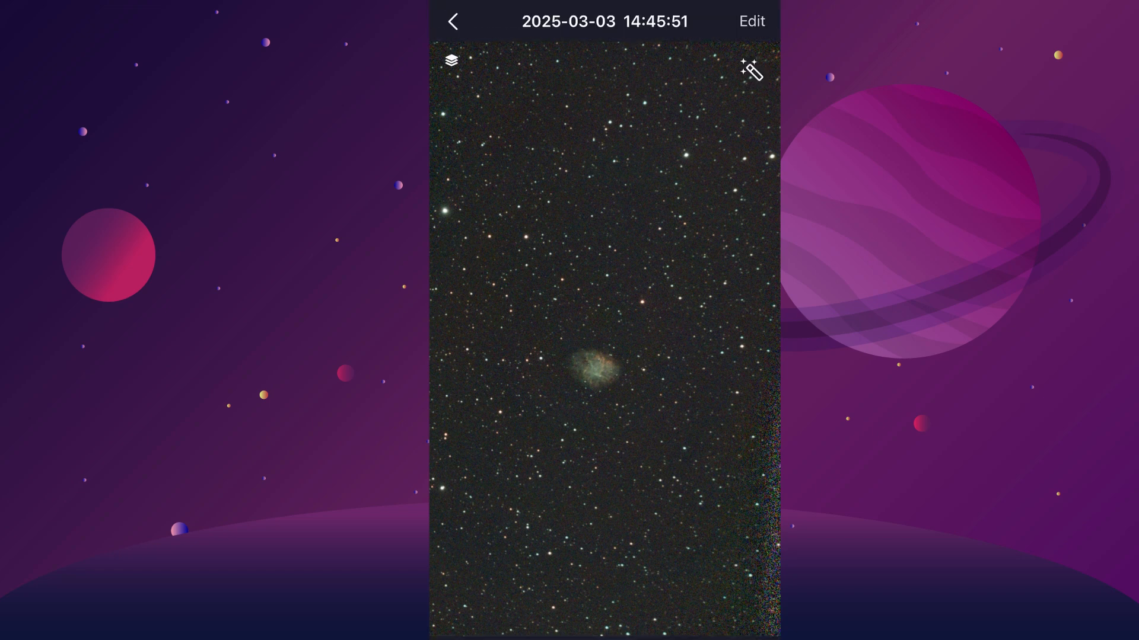
- Bring up the iOS share sheet for the enhanced Crab Nebula image, offering Save Image
left_click(750, 70)
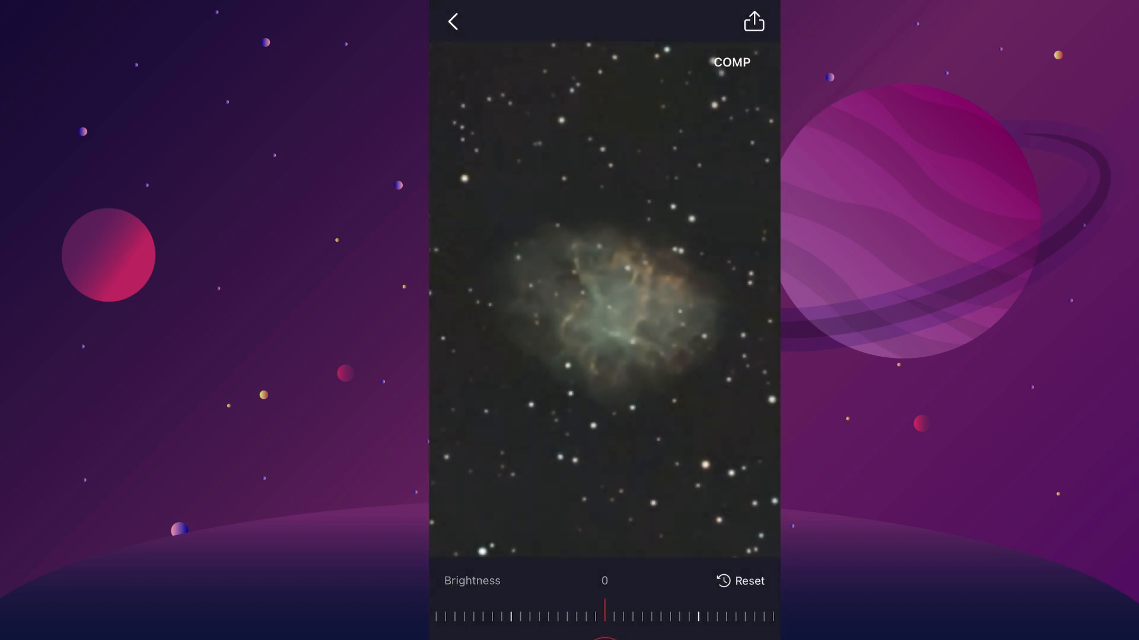
left_click(754, 21)
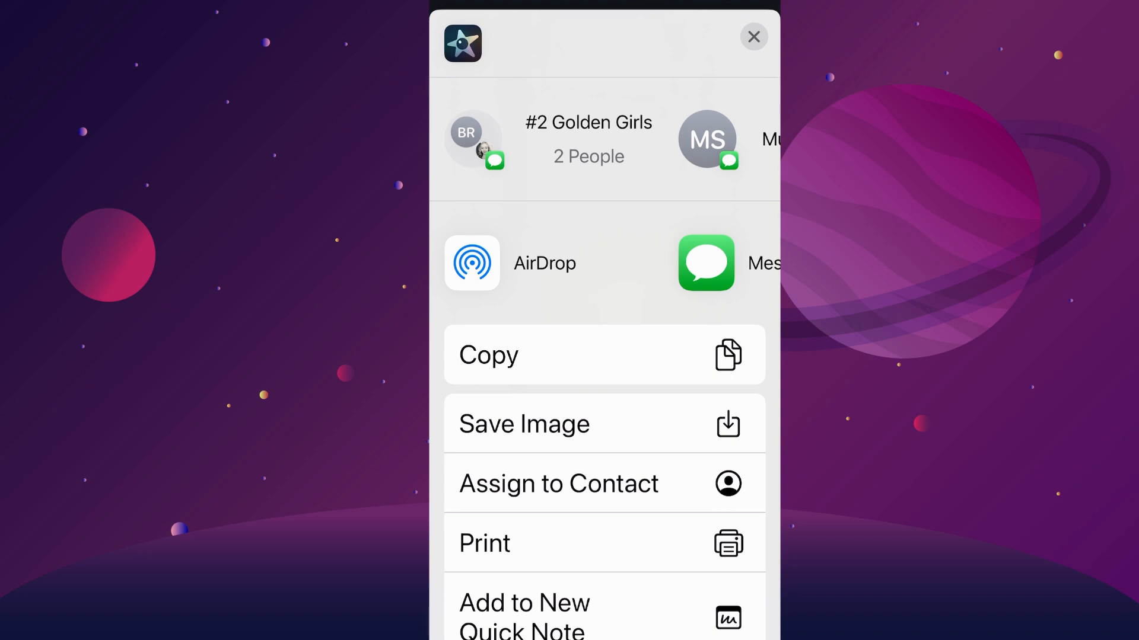